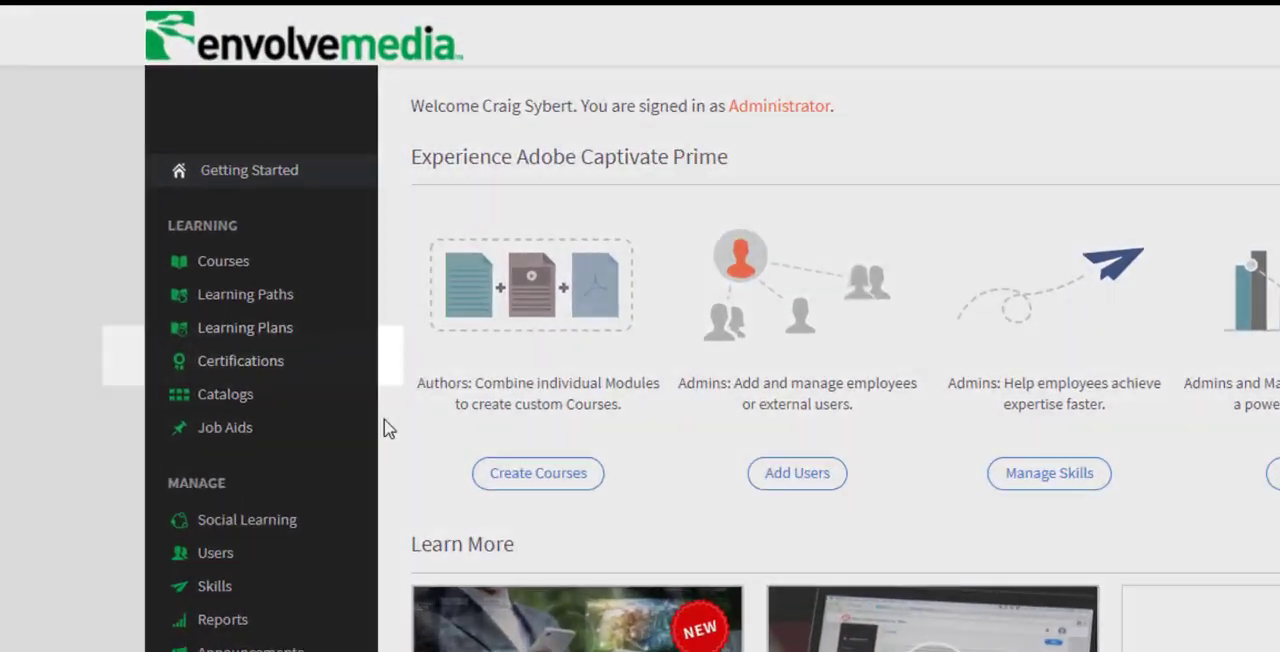
- Open the empty Learning Plans page and start a new learning plan
left_click(244, 327)
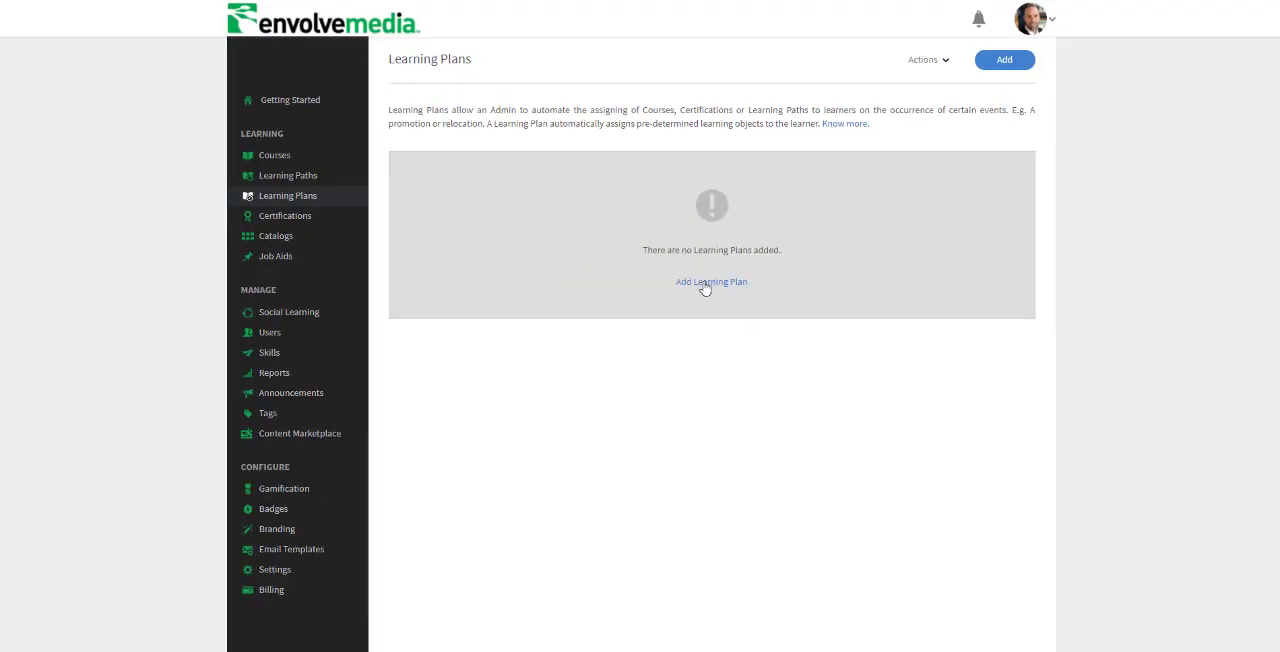
left_click(710, 281)
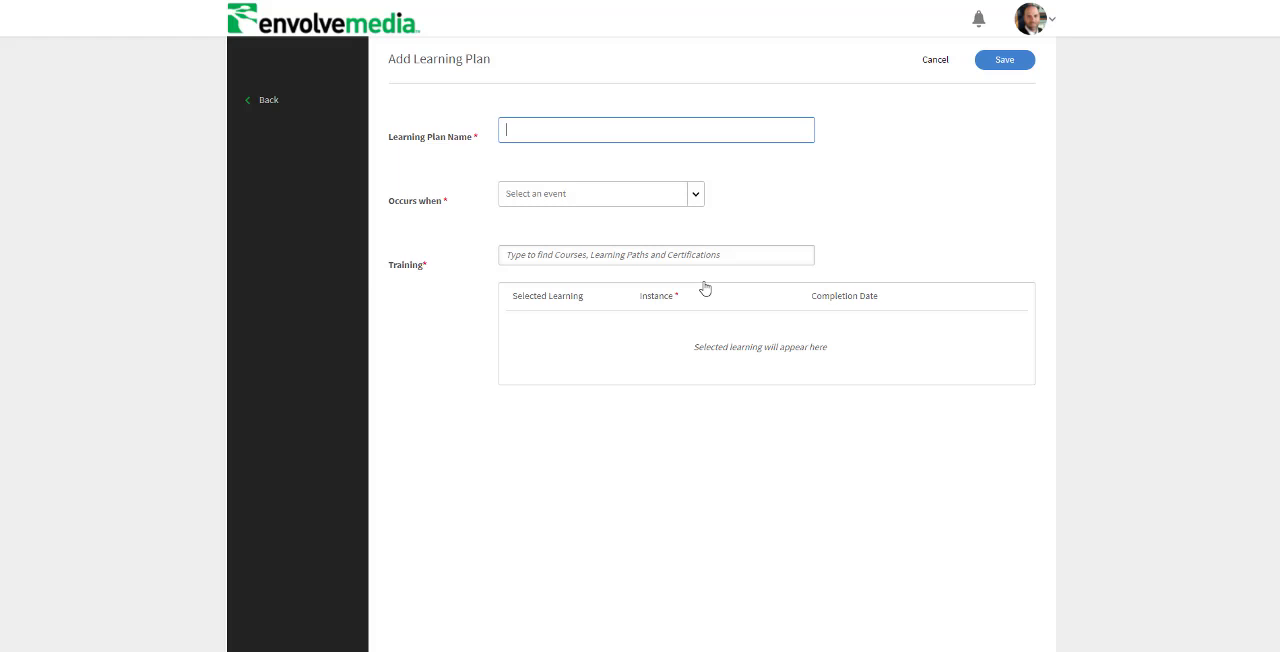
mouse_move(435, 214)
type("acme")
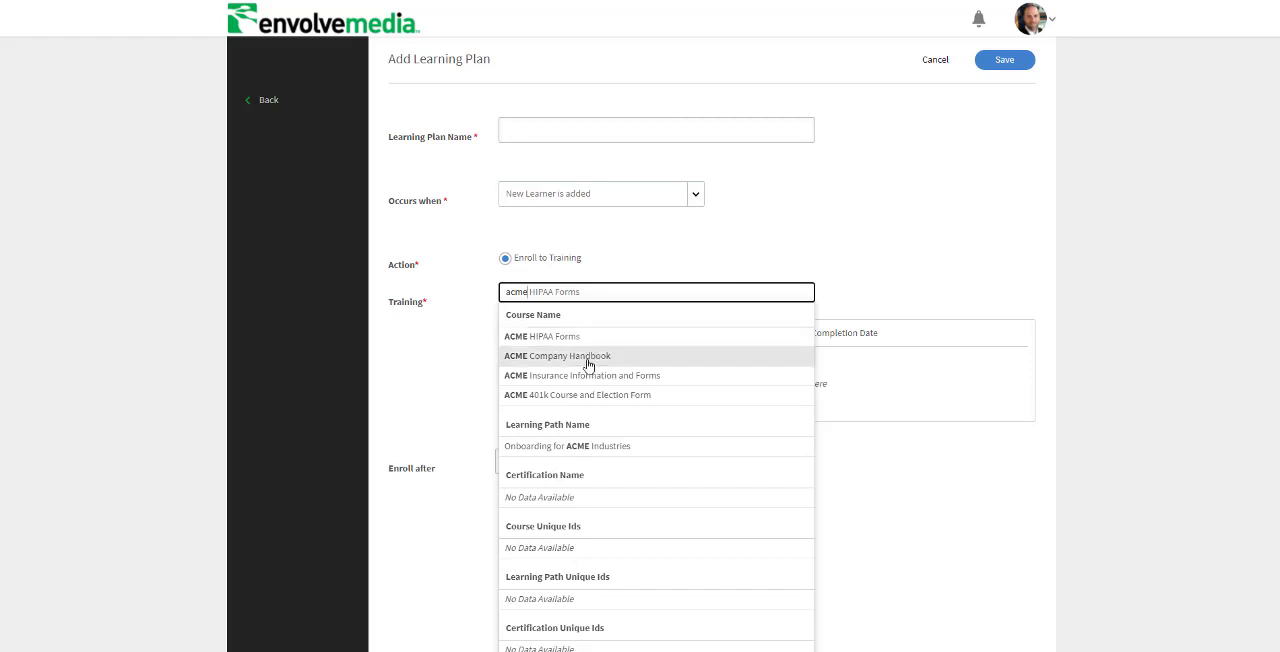
- Try a completed-training trigger by searching 'acme' and picking a suggested training
left_click(558, 356)
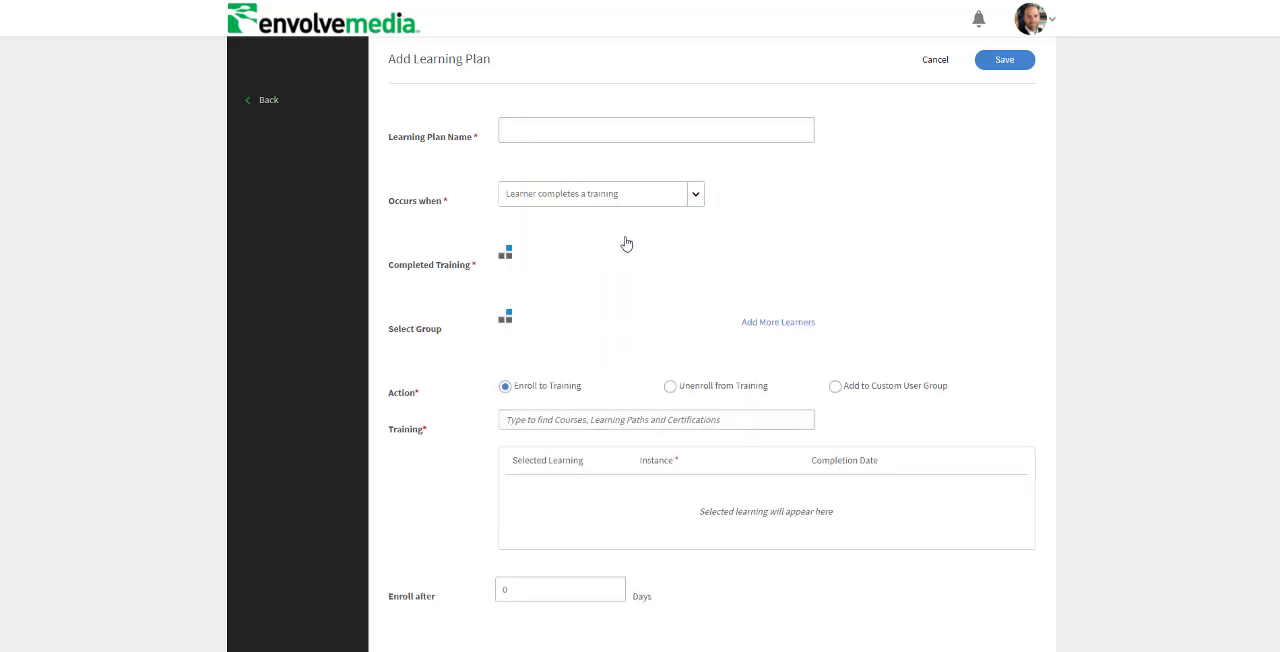
type("acme")
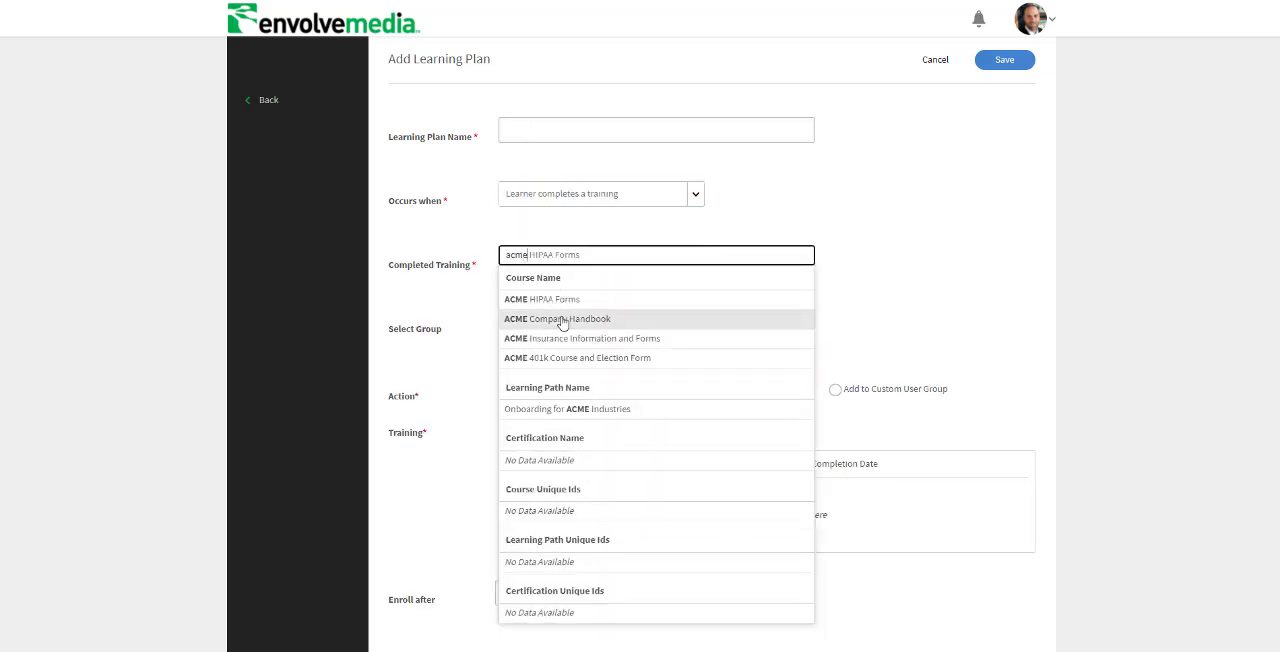
left_click(563, 318)
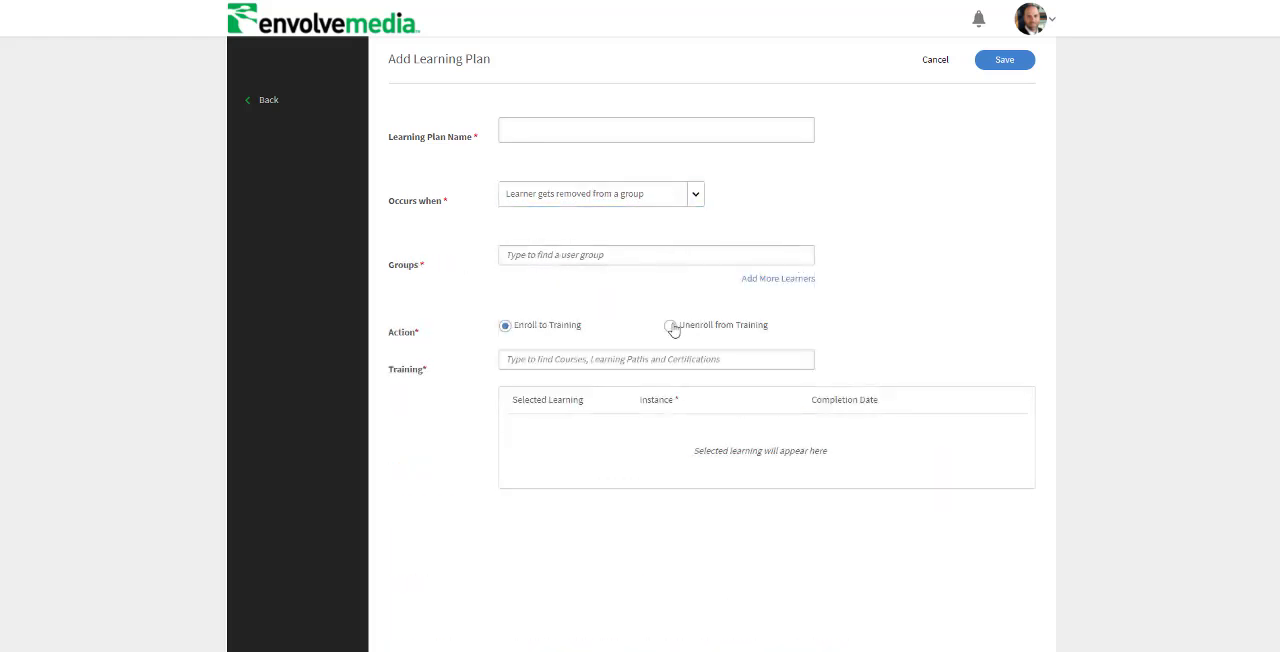
left_click(666, 325)
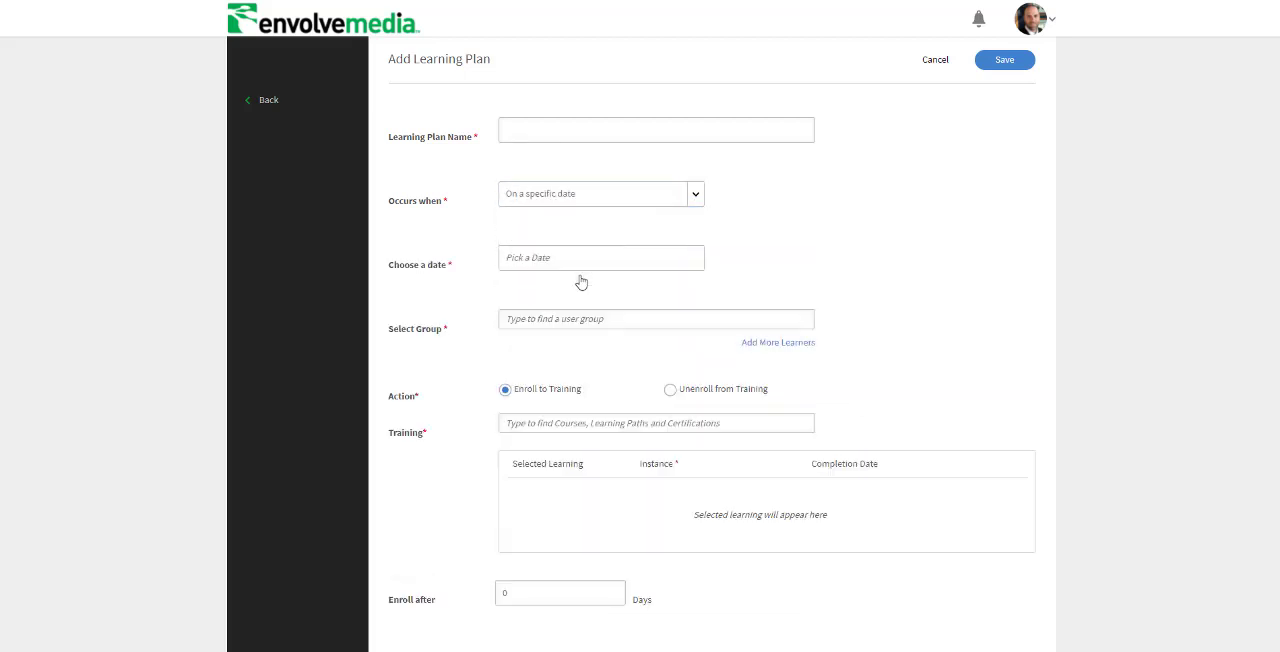
- Switch to a dated trigger with Onboarding for ACME Industries as the training
left_click(600, 258)
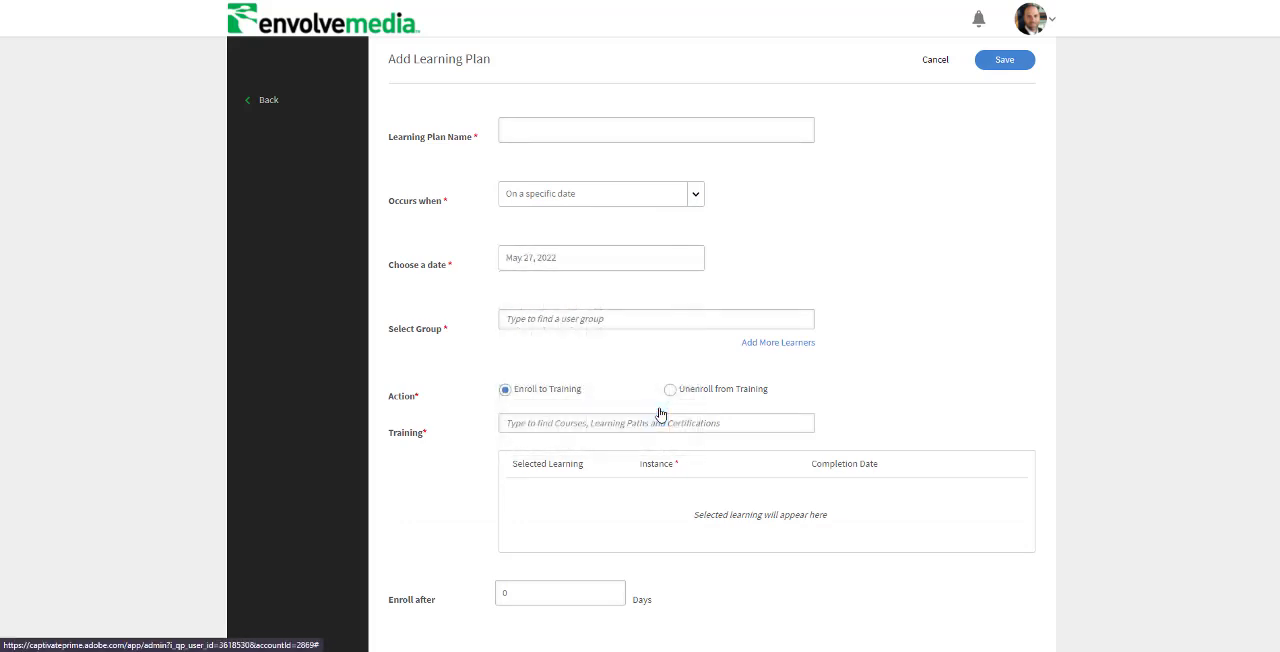
type("ac")
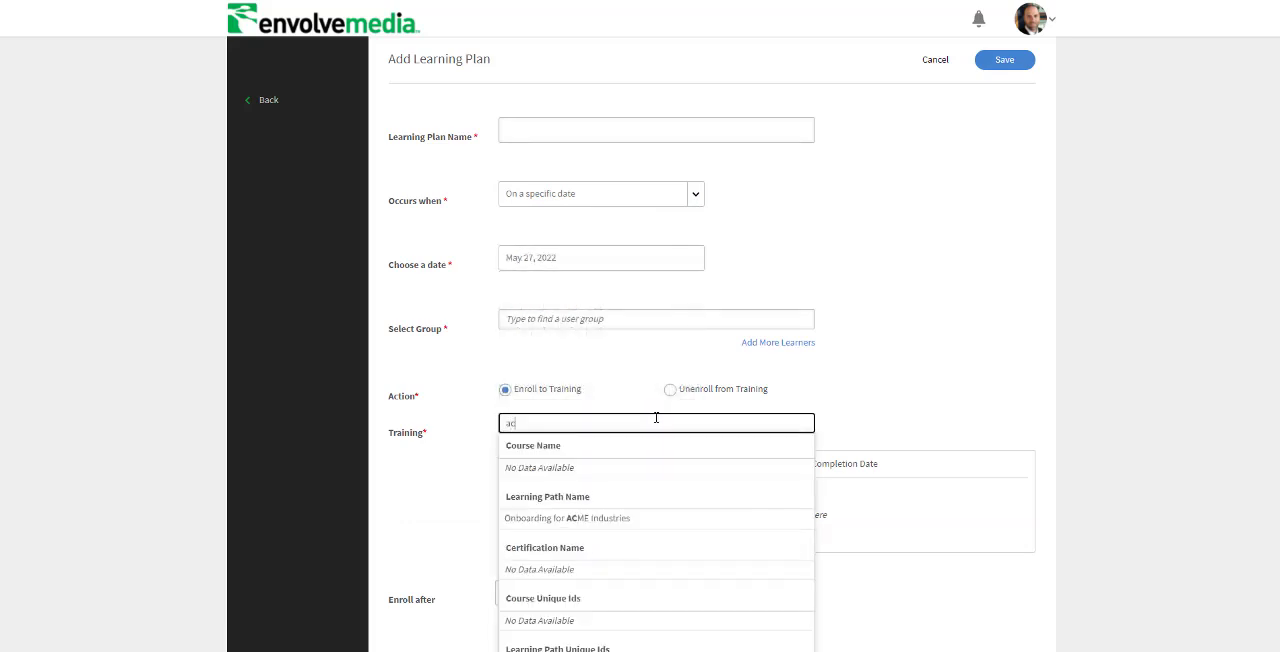
left_click(566, 518)
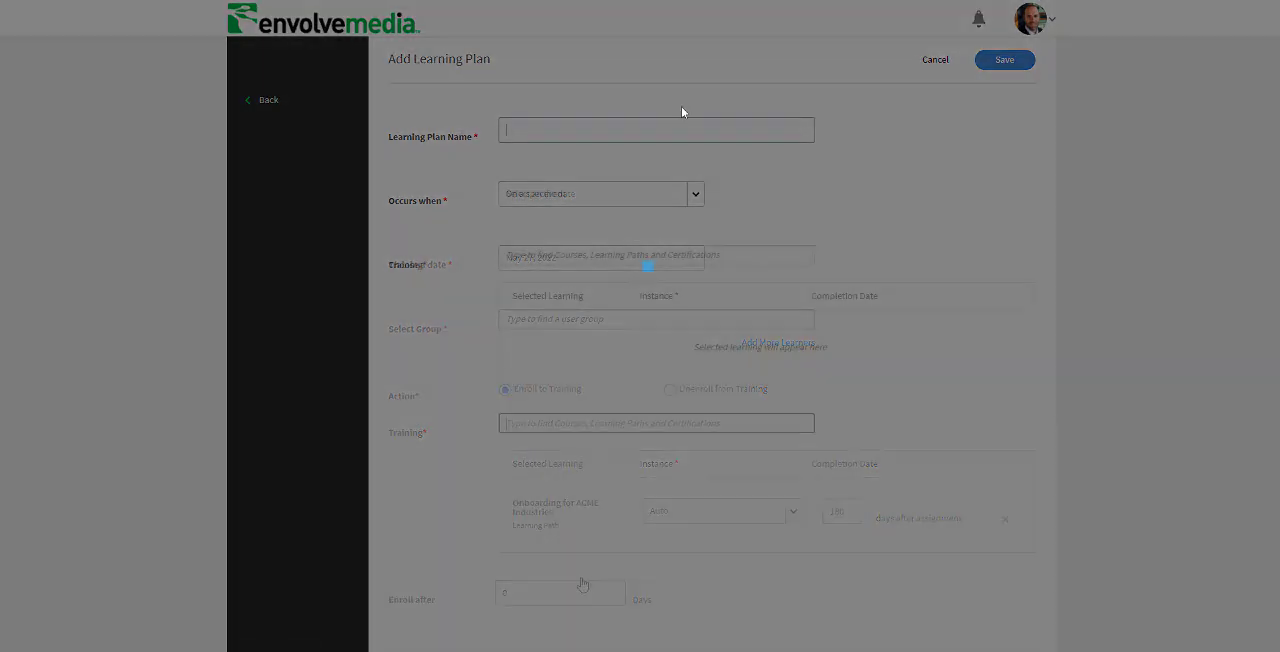
- Name the plan 'Onboarding' and assign the Onboarding for ACME Industries learning path
type("Onboar")
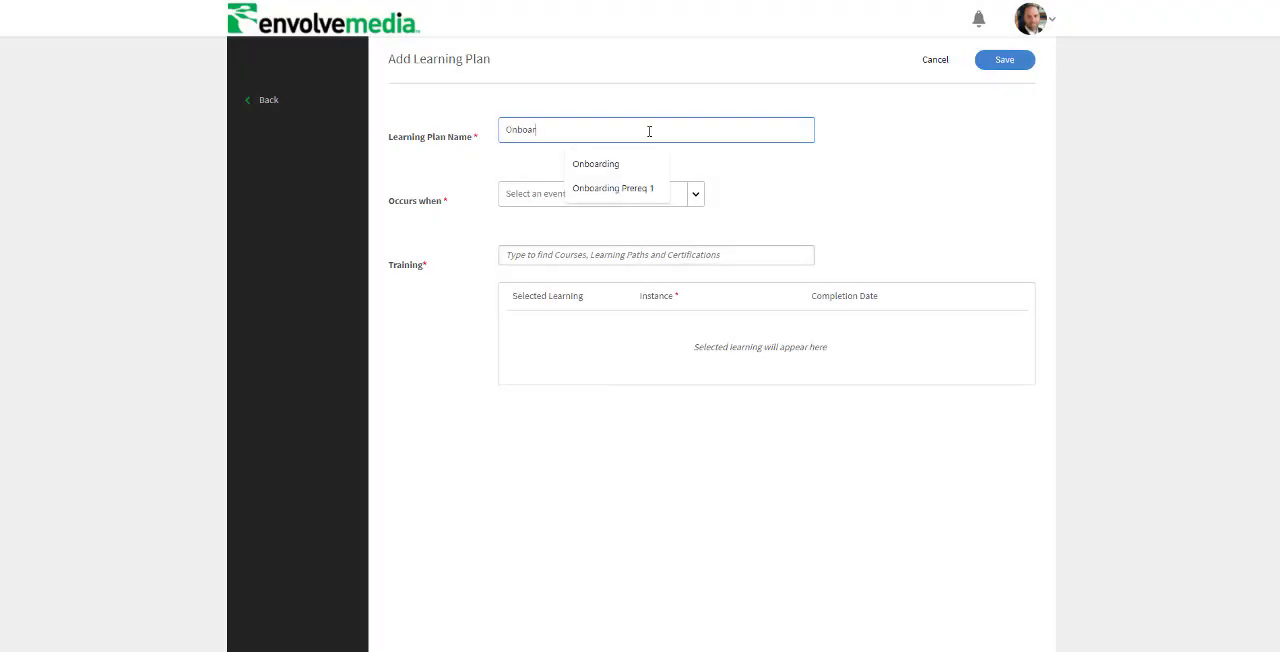
left_click(595, 163)
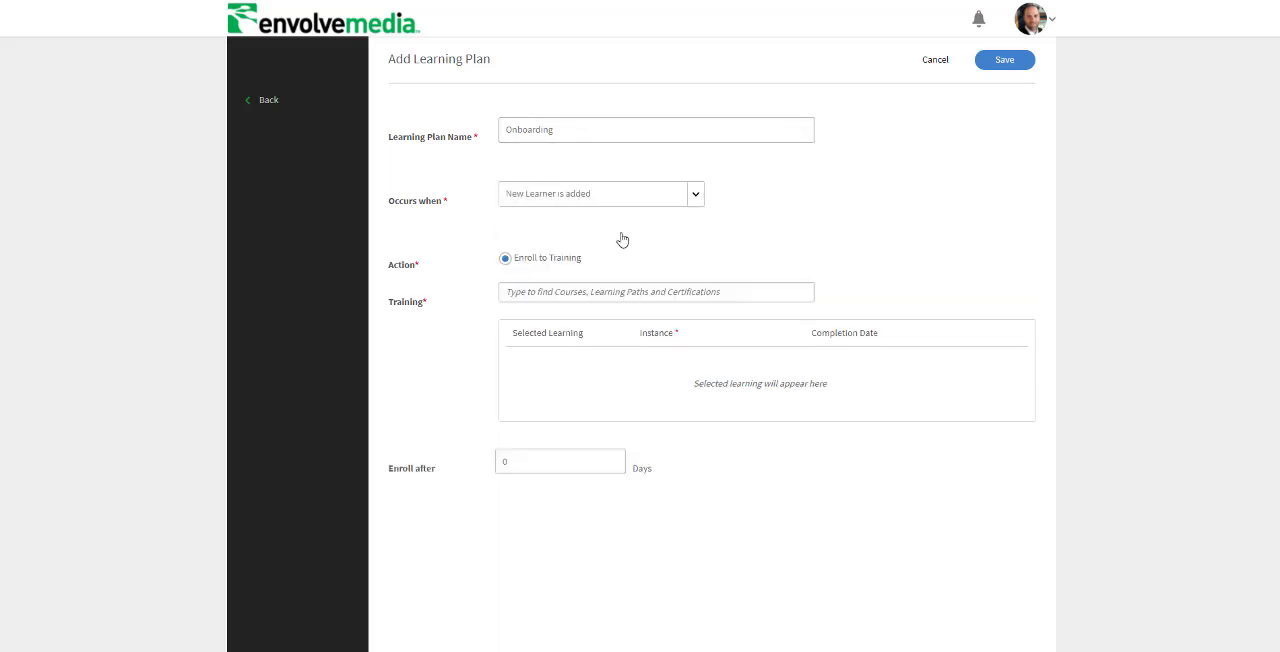
left_click(656, 291)
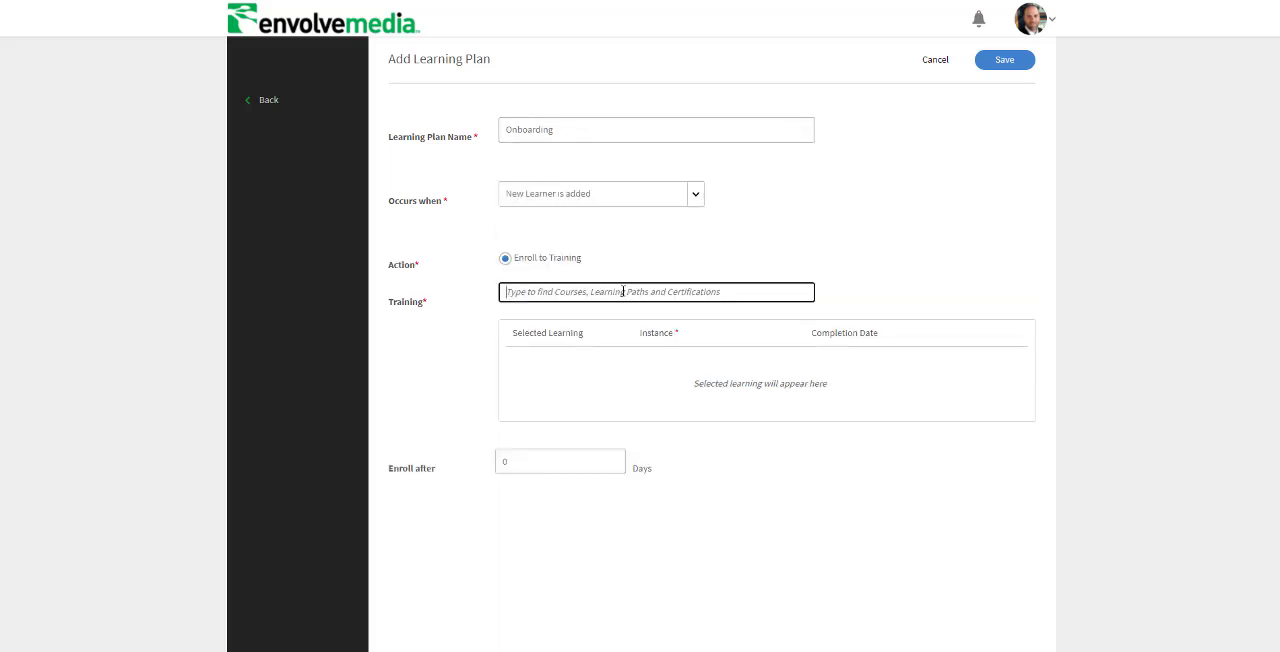
type("onboarding")
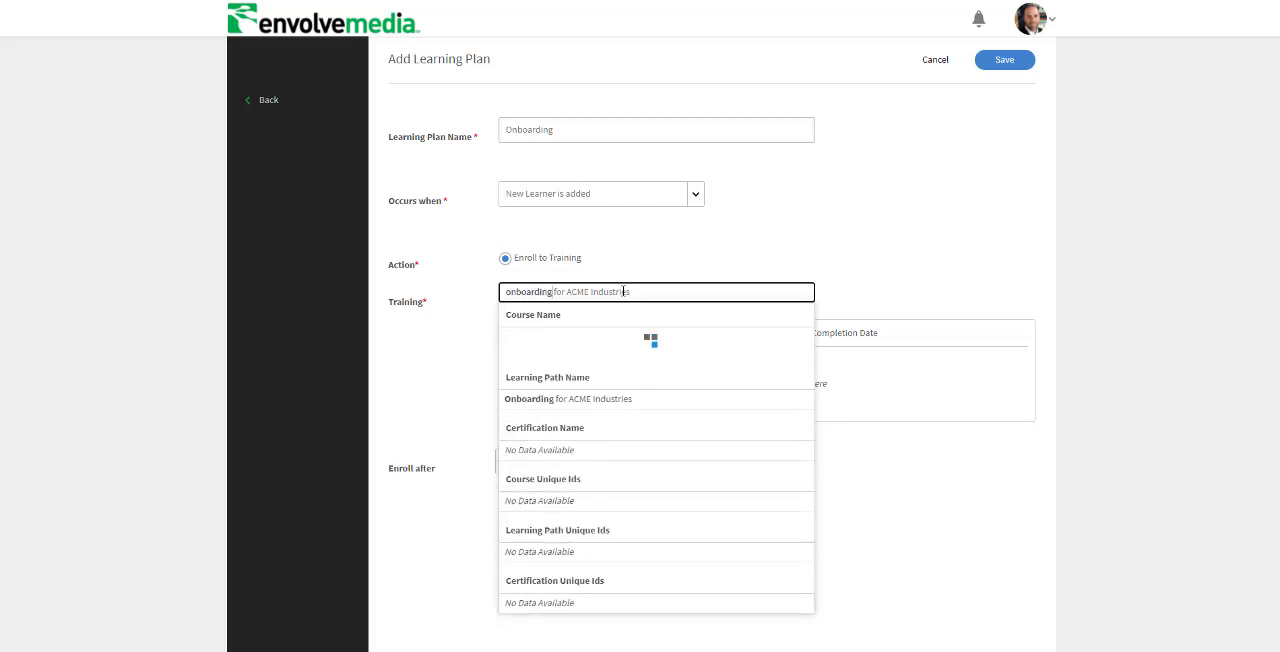
left_click(576, 399)
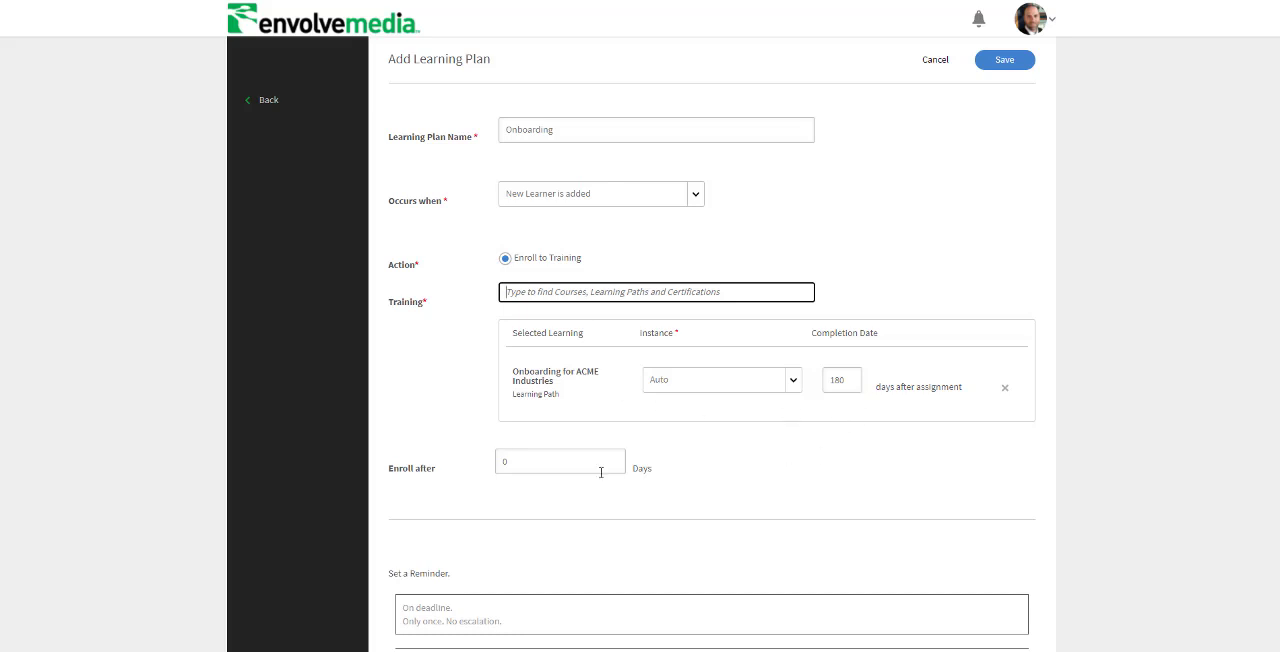
scroll("down", 3)
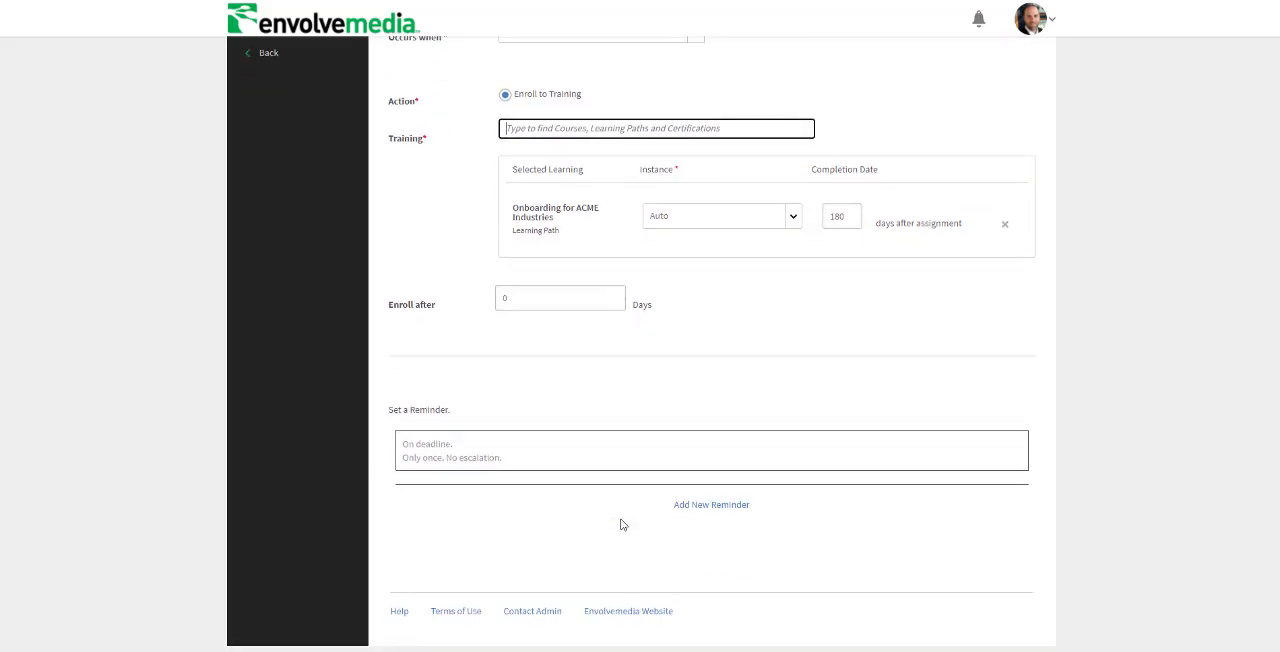